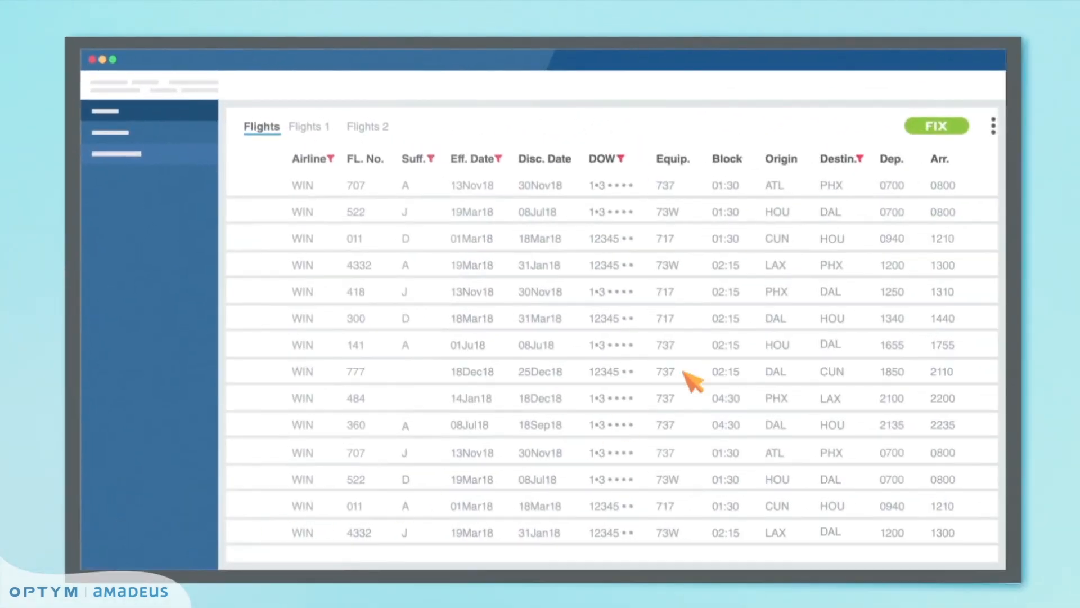
# - Apply the quick-fix twice so every flight row is resolved and checked green
pyautogui.click(936, 125)
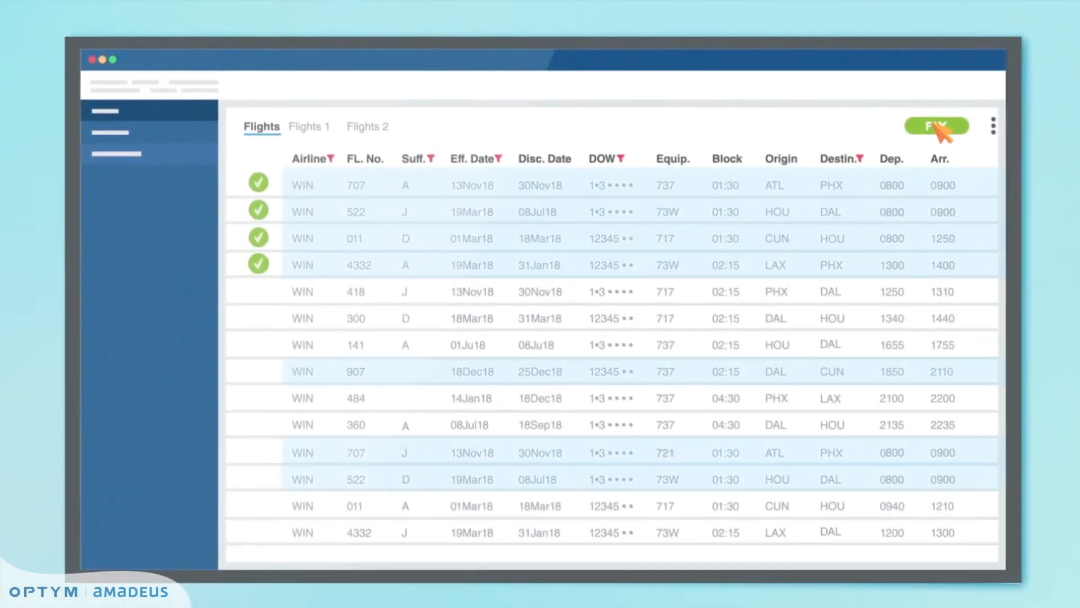
pyautogui.click(936, 126)
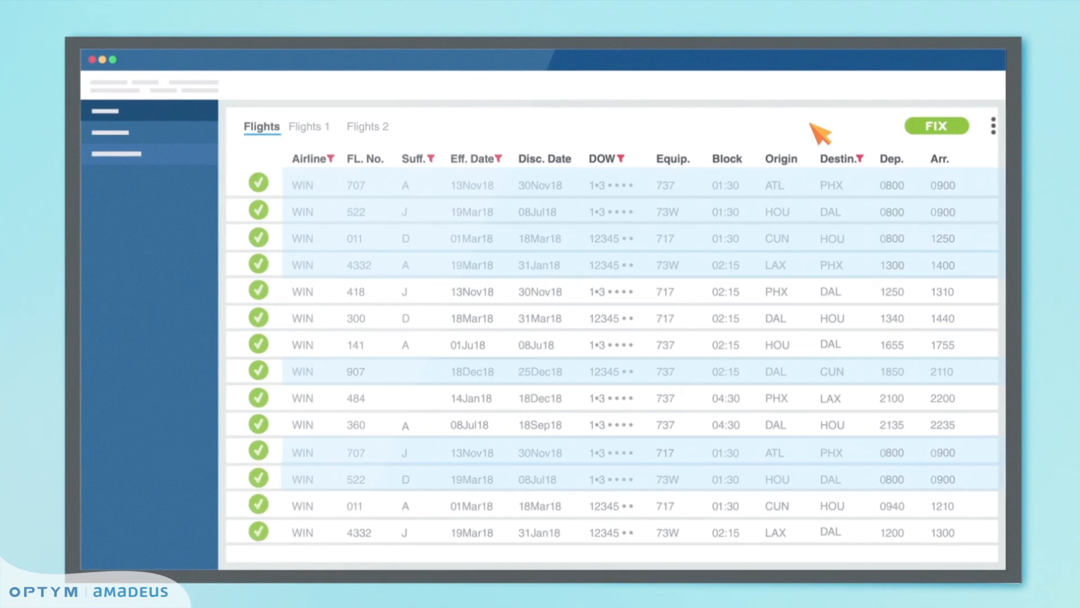
pyautogui.moveTo(182, 153)
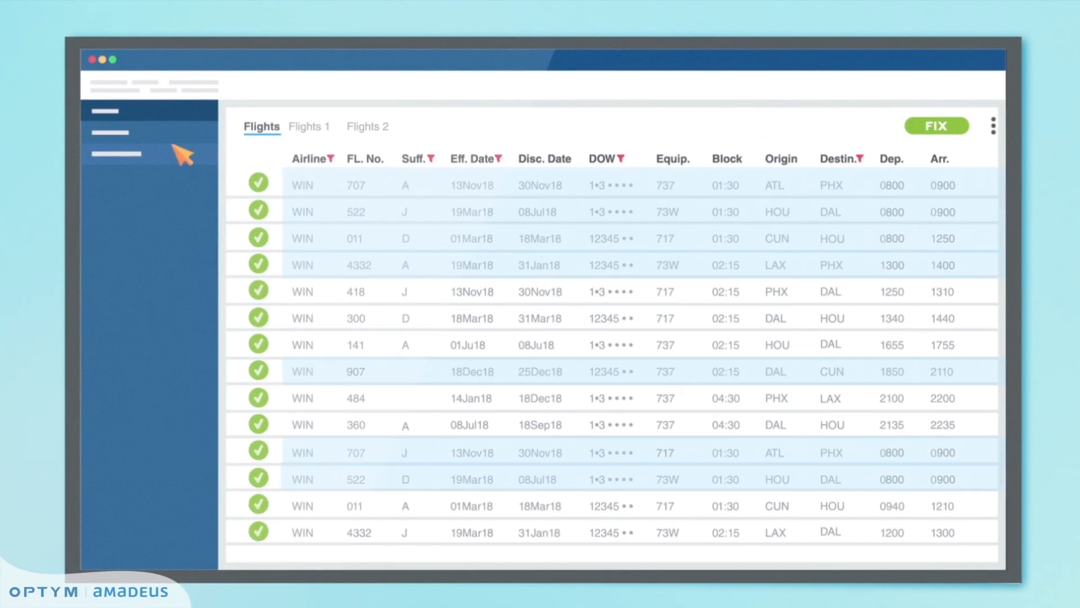